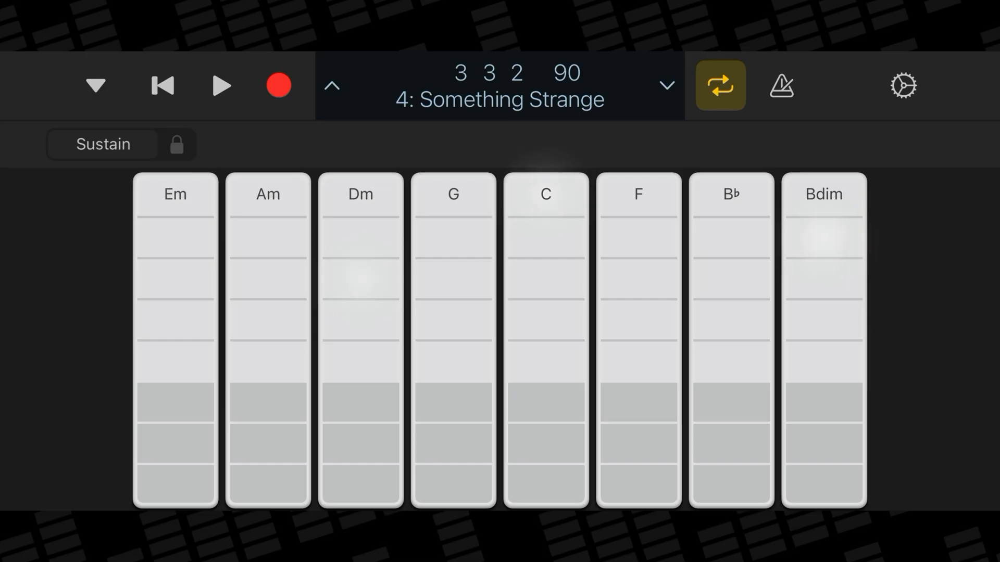
Play a chord from the Something Strange track's chord strips.
{"action": "left_click", "coordinate": [94, 85]}
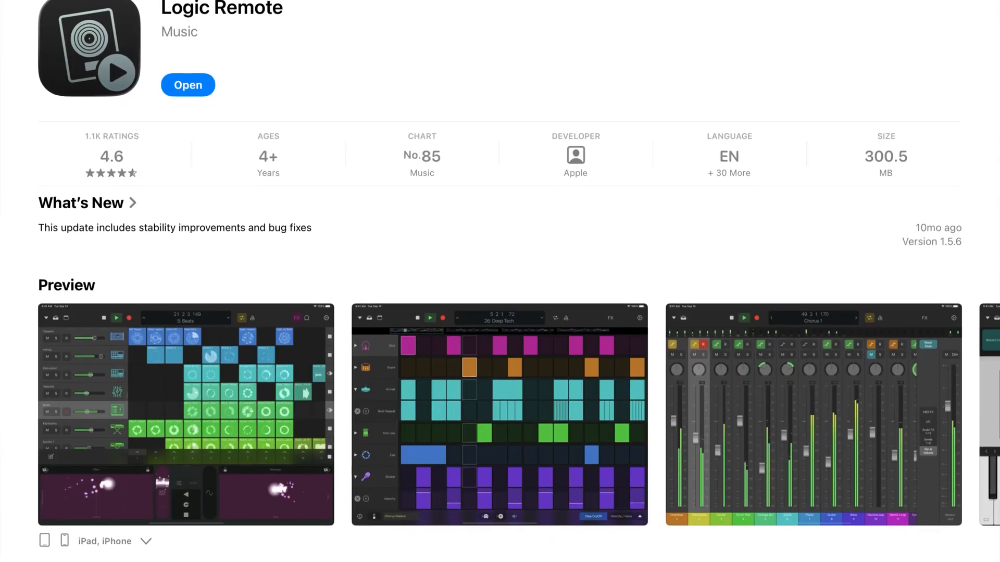
Scroll through the Logic Remote App Store listing and launch the app from it.
{"action": "scroll", "scroll_direction": "down", "scroll_amount": 3}
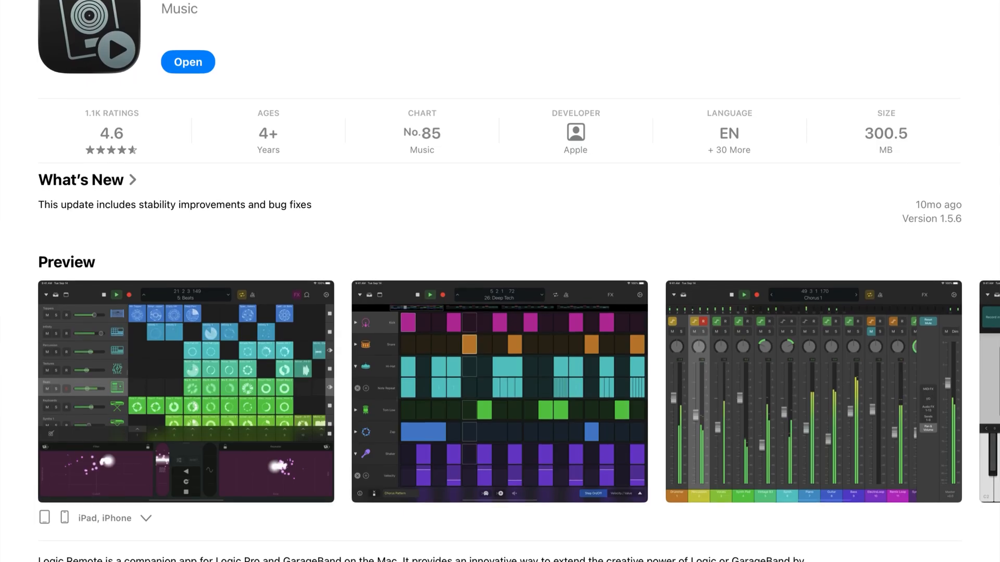
{"action": "scroll", "scroll_direction": "down", "scroll_amount": 3}
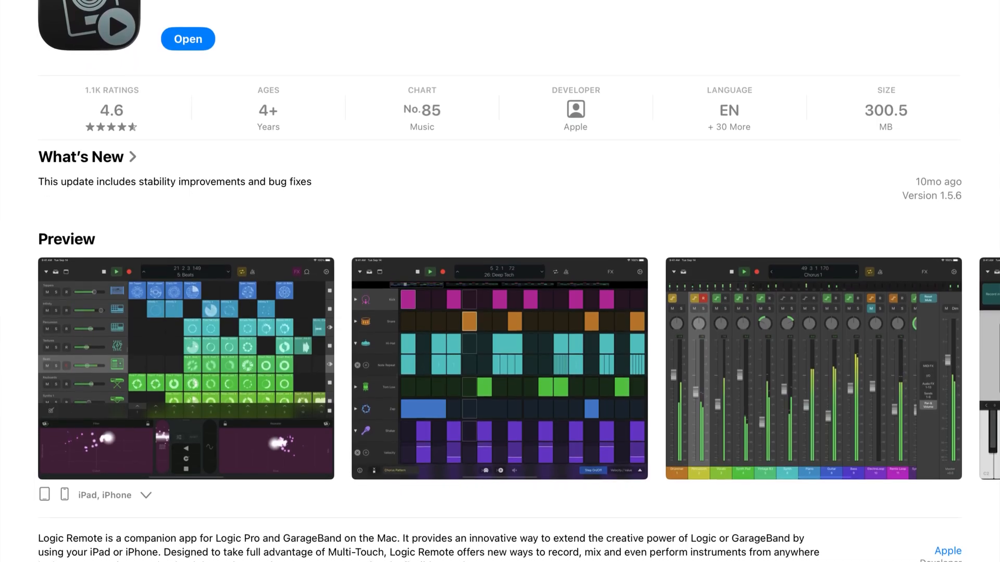
{"action": "left_click", "coordinate": [188, 39]}
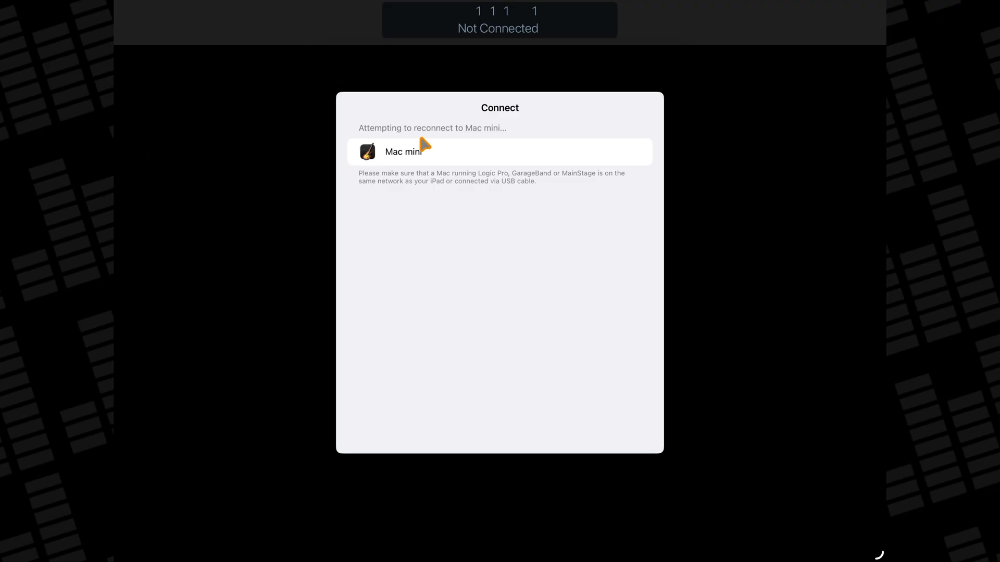
Connect to the Mac mini to bring up the Beat Machine mixer.
{"action": "left_click", "coordinate": [403, 152]}
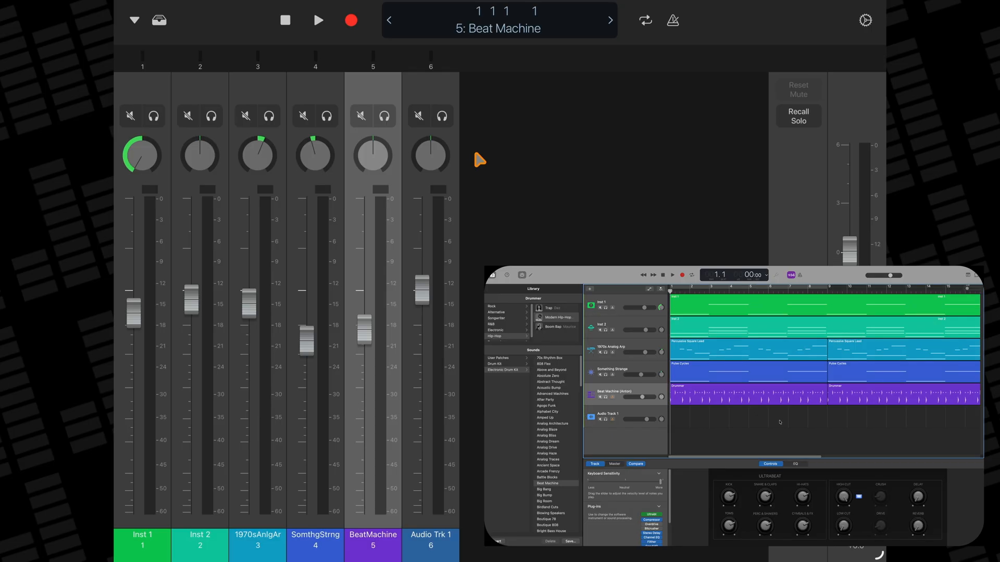
Play Beat Machine, return to the beginning, play again, and toggle the metronome.
{"action": "left_click", "coordinate": [318, 20]}
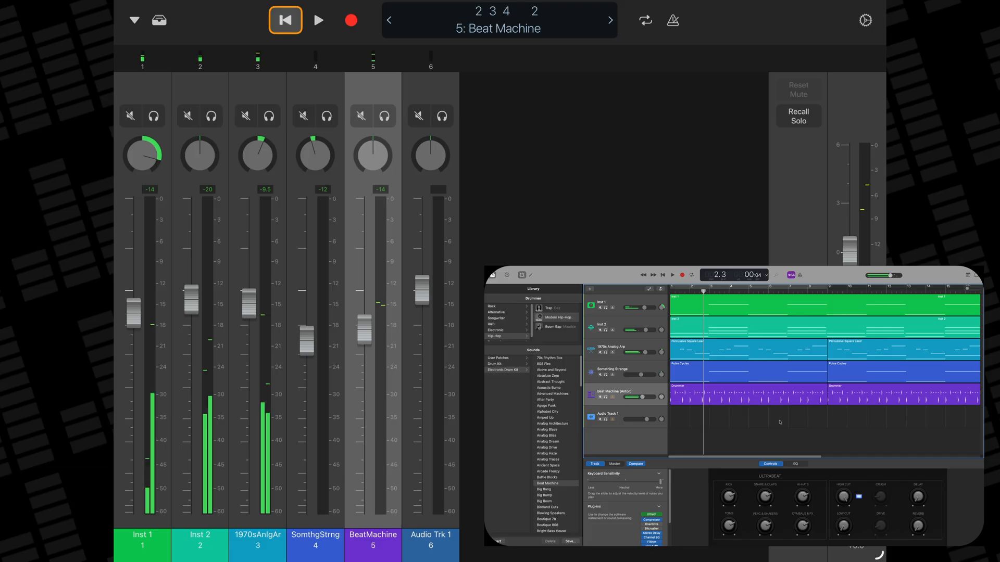
{"action": "left_click", "coordinate": [284, 19]}
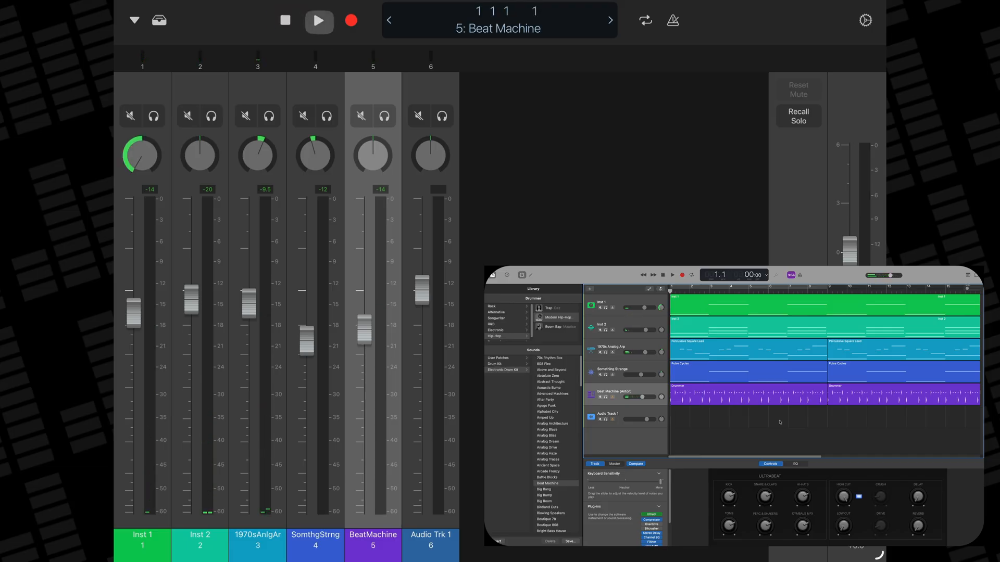
{"action": "left_click", "coordinate": [318, 21]}
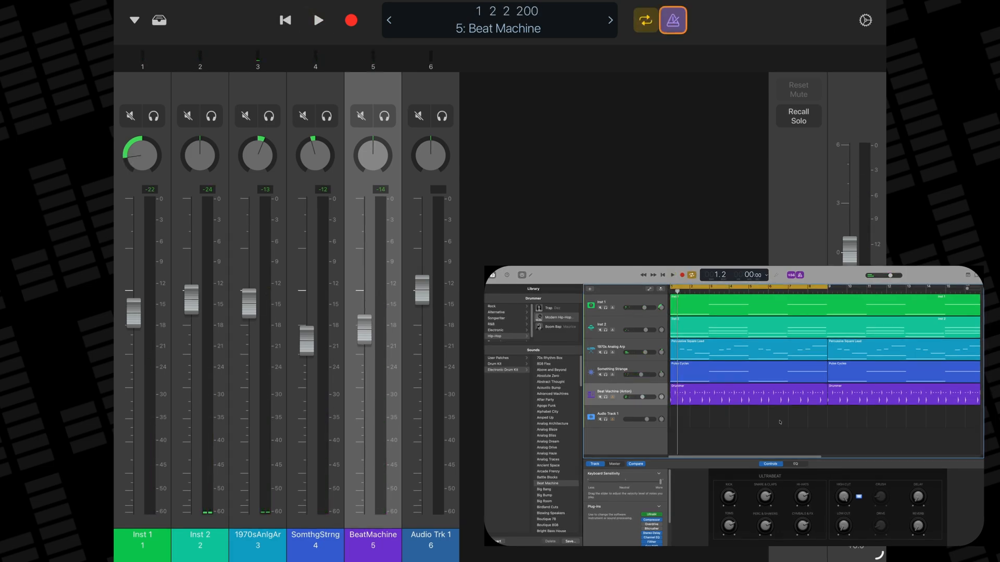
{"action": "left_click", "coordinate": [317, 20]}
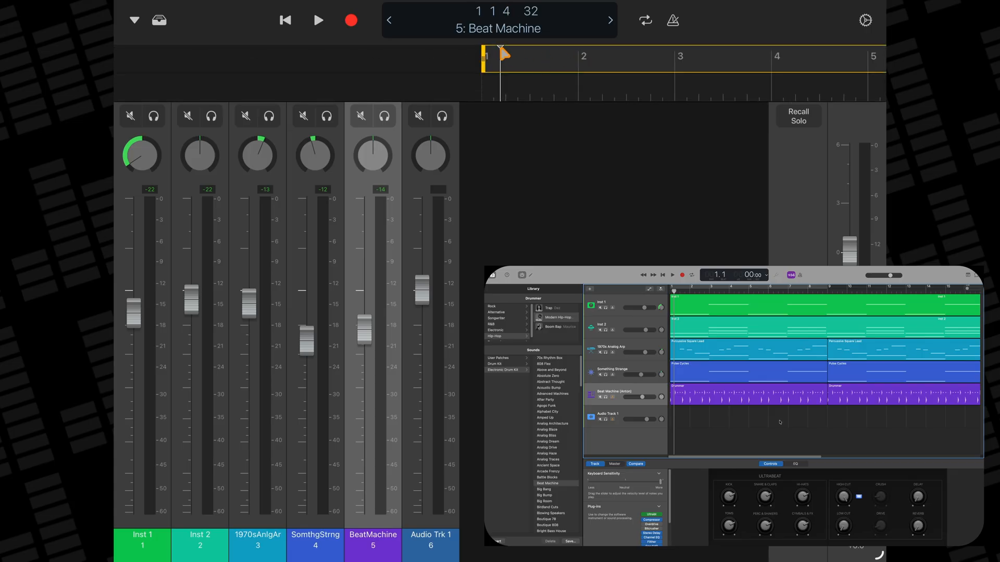
Turn cycling over bars 1–5 on, then off again, leaving Inst 1 current.
{"action": "left_click", "coordinate": [645, 20]}
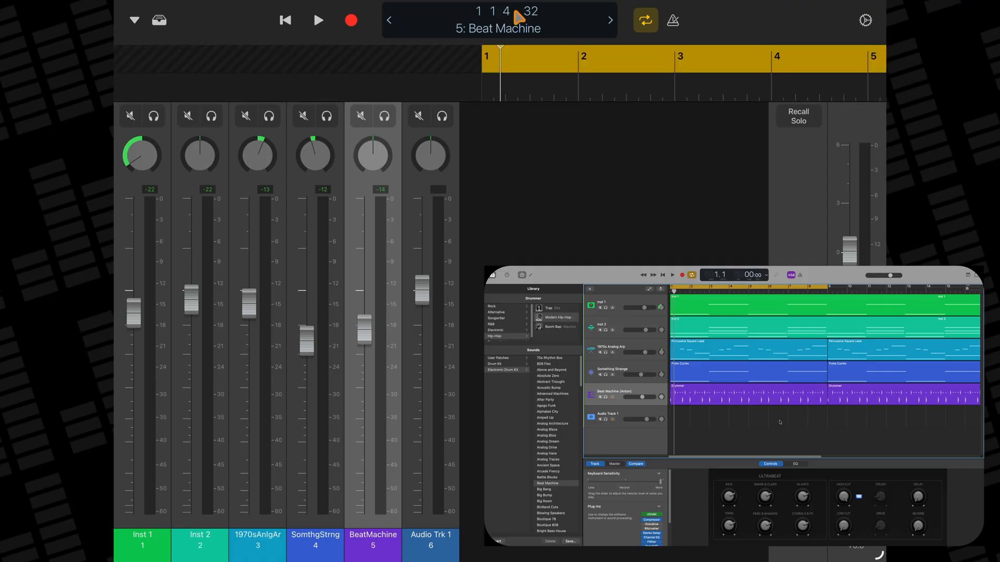
{"action": "left_click", "coordinate": [645, 20]}
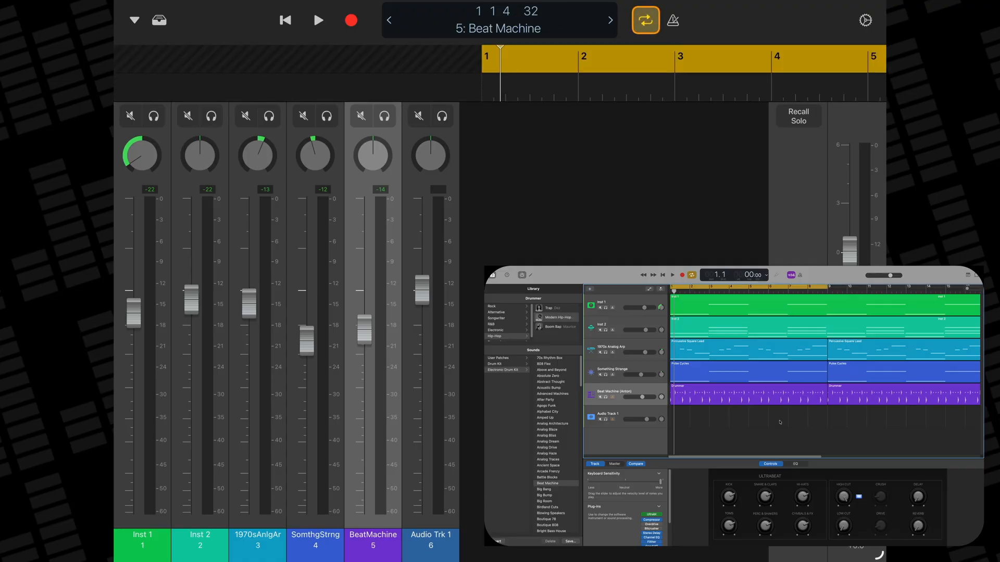
{"action": "left_click", "coordinate": [645, 20]}
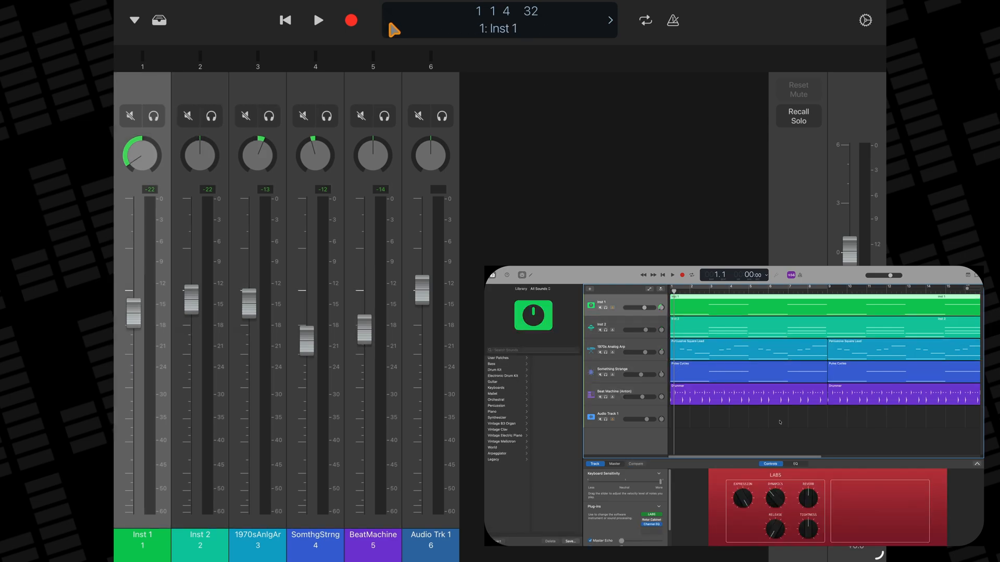
Raise the tempo from 90 to 95 BPM in Tempo & Signature, then close Settings.
{"action": "left_click", "coordinate": [865, 20]}
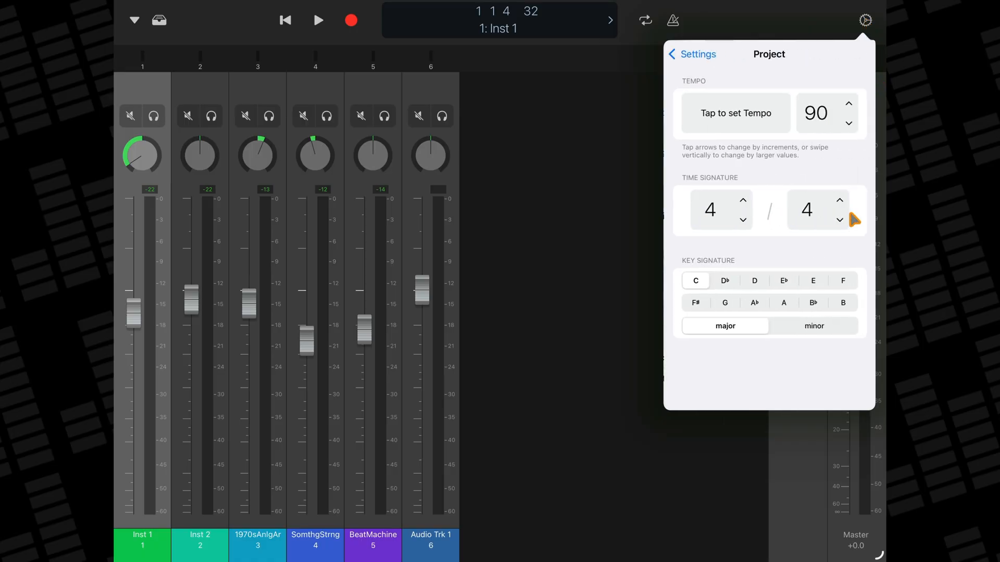
{"action": "left_click", "coordinate": [848, 106]}
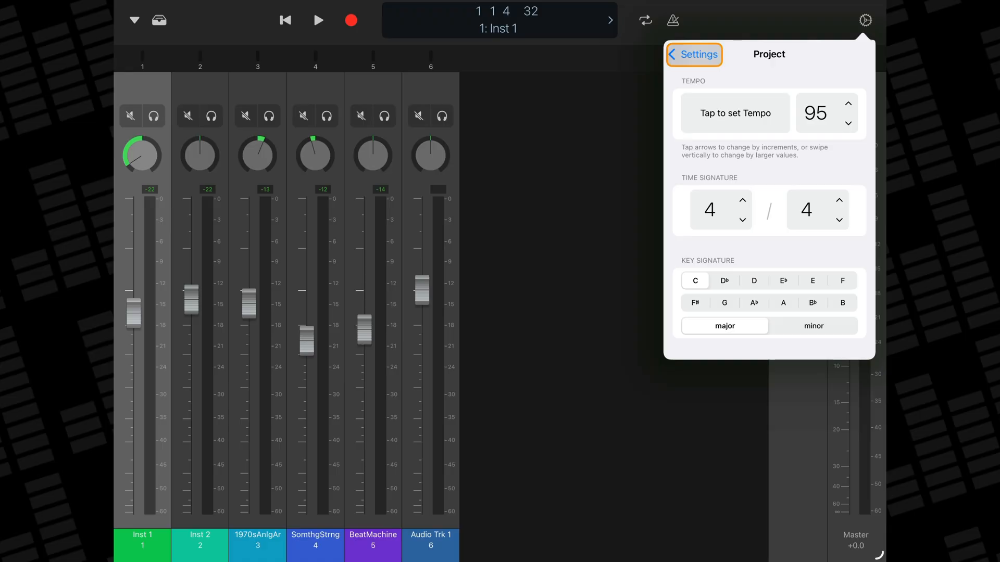
{"action": "left_click", "coordinate": [693, 54]}
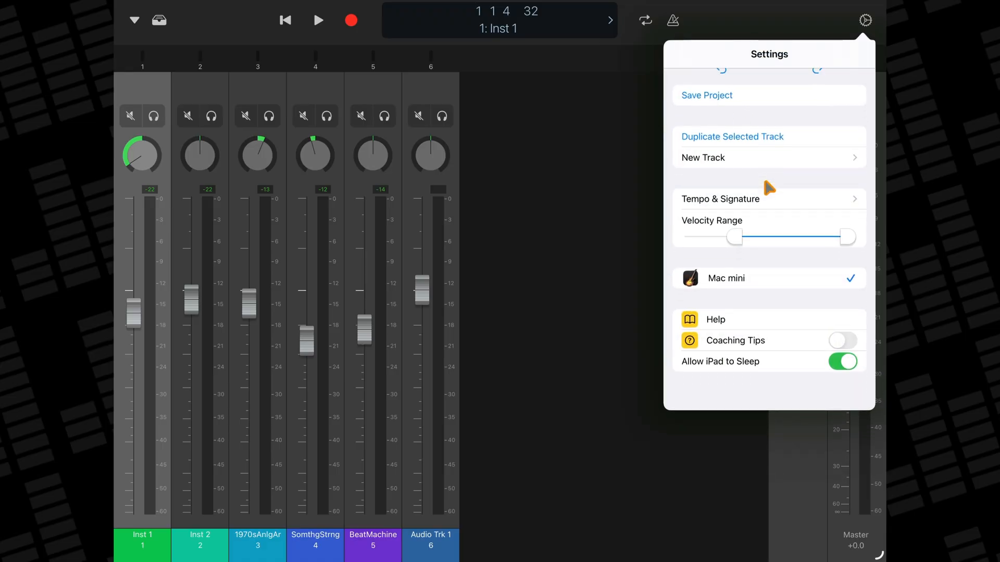
{"action": "left_click", "coordinate": [159, 19]}
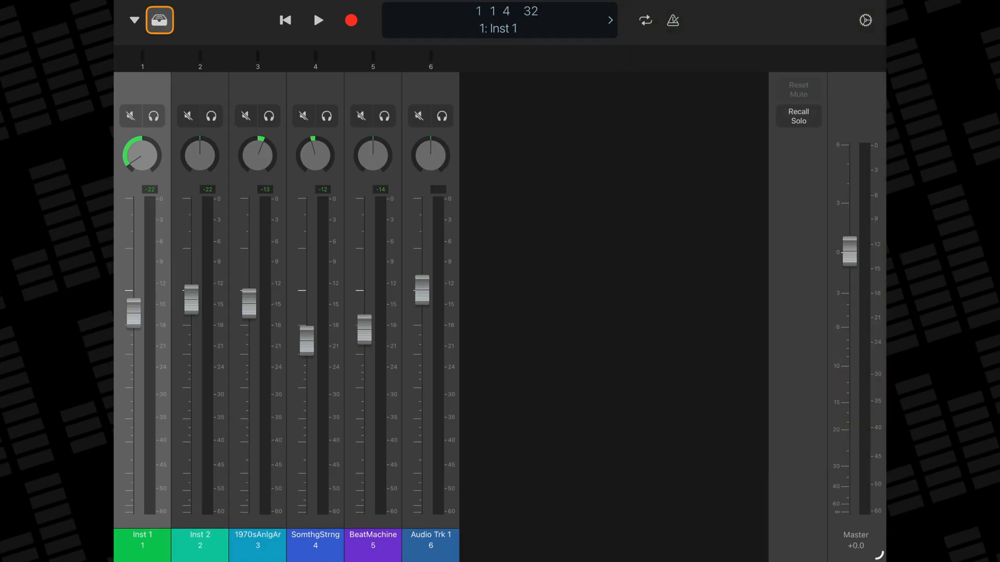
Browse the Mallet and Synthesizer library categories and a synthesizer subcategory.
{"action": "left_click", "coordinate": [159, 20]}
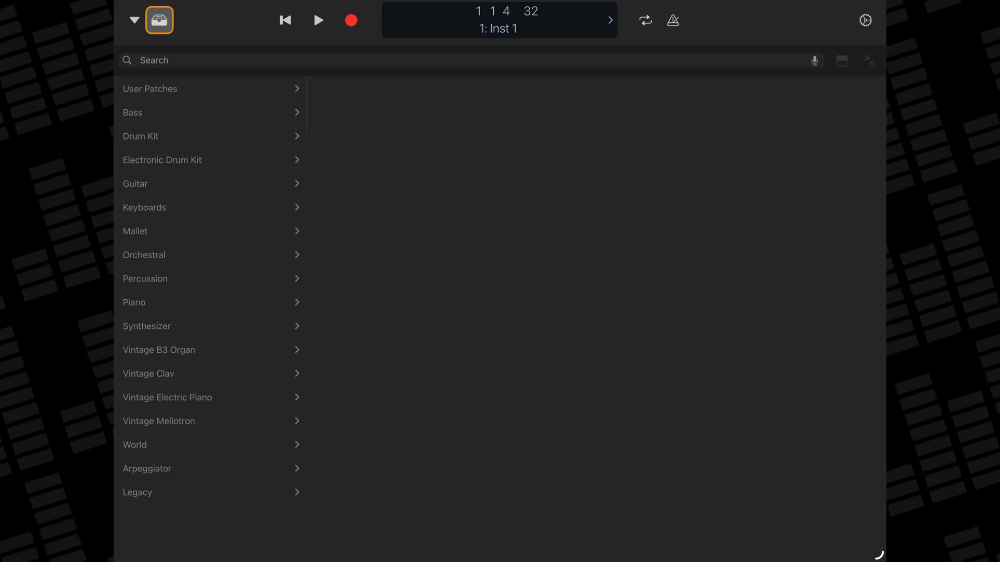
{"action": "left_click", "coordinate": [150, 88]}
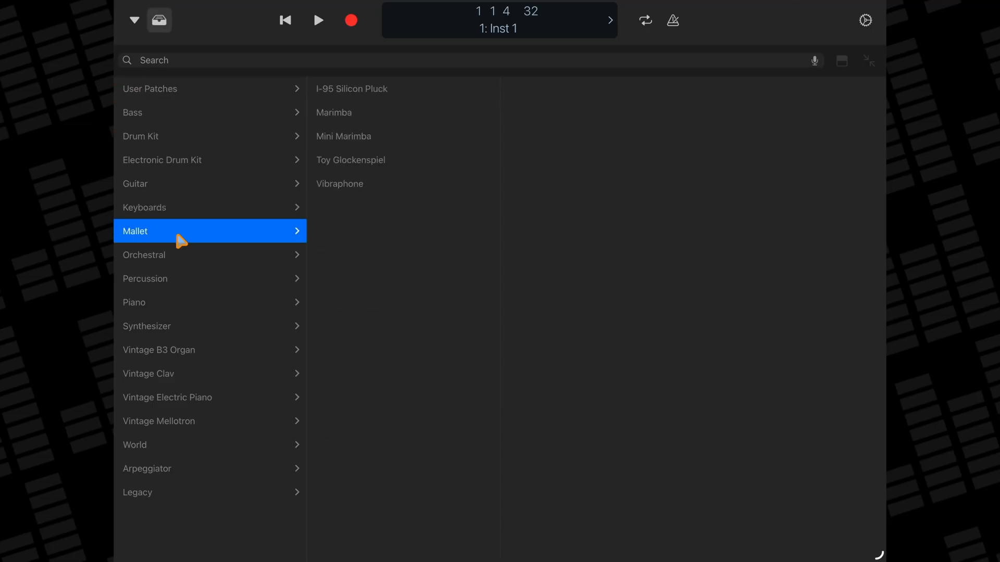
{"action": "left_click", "coordinate": [147, 326]}
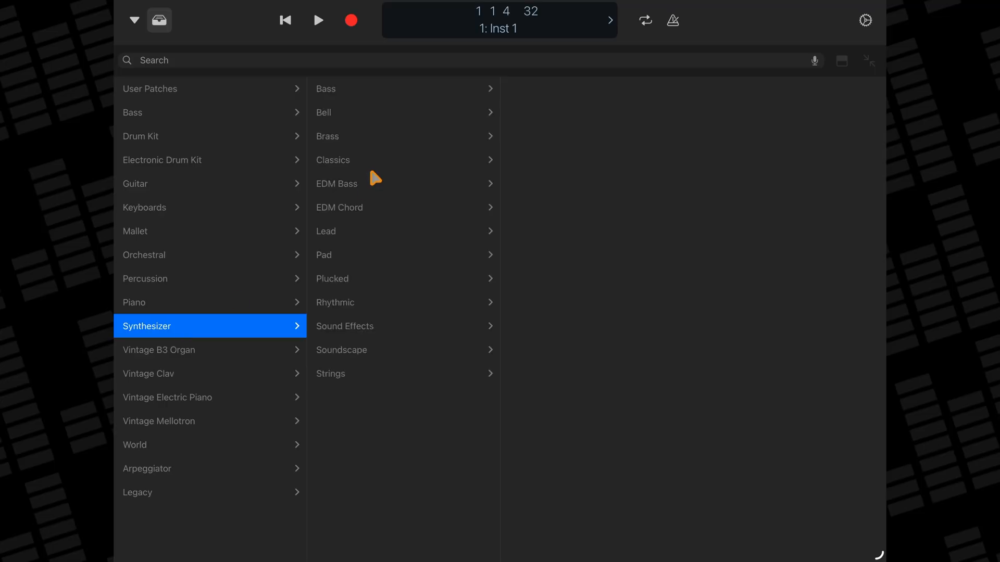
{"action": "left_click", "coordinate": [332, 159]}
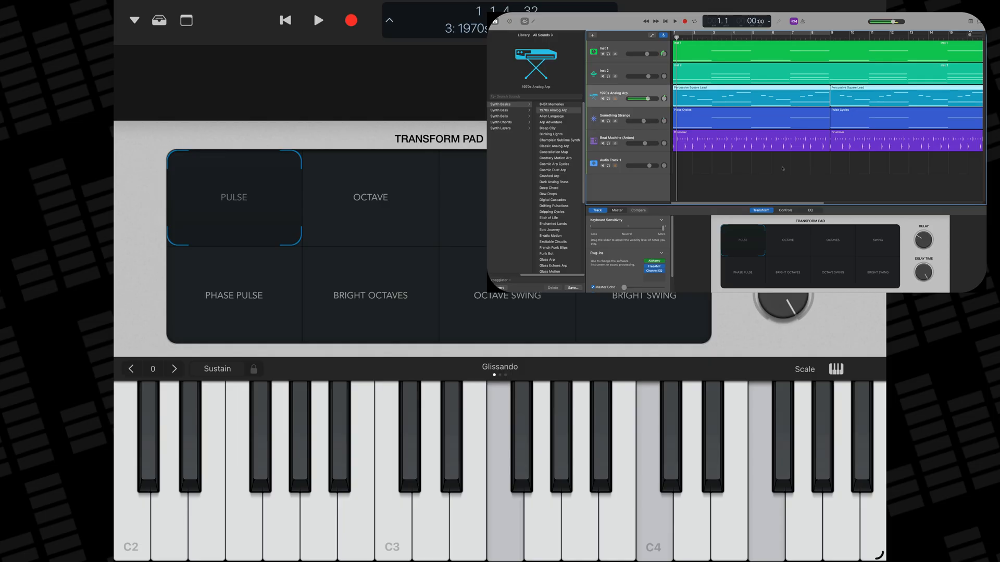
Perform the 1970s Analog Arp with a guitar fretboard, then drum pads, playing Pad 45.
{"action": "left_click", "coordinate": [134, 20]}
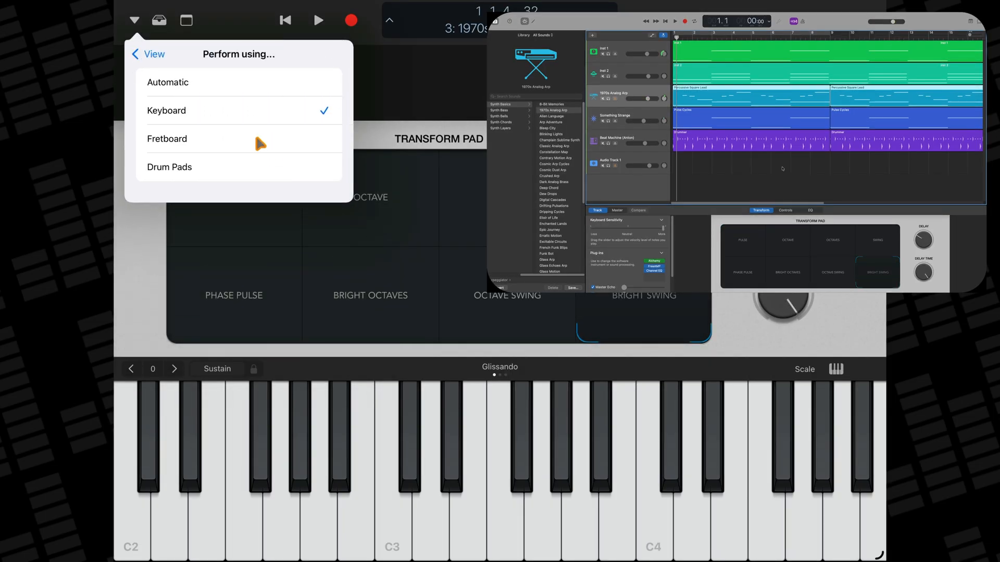
{"action": "left_click", "coordinate": [167, 139]}
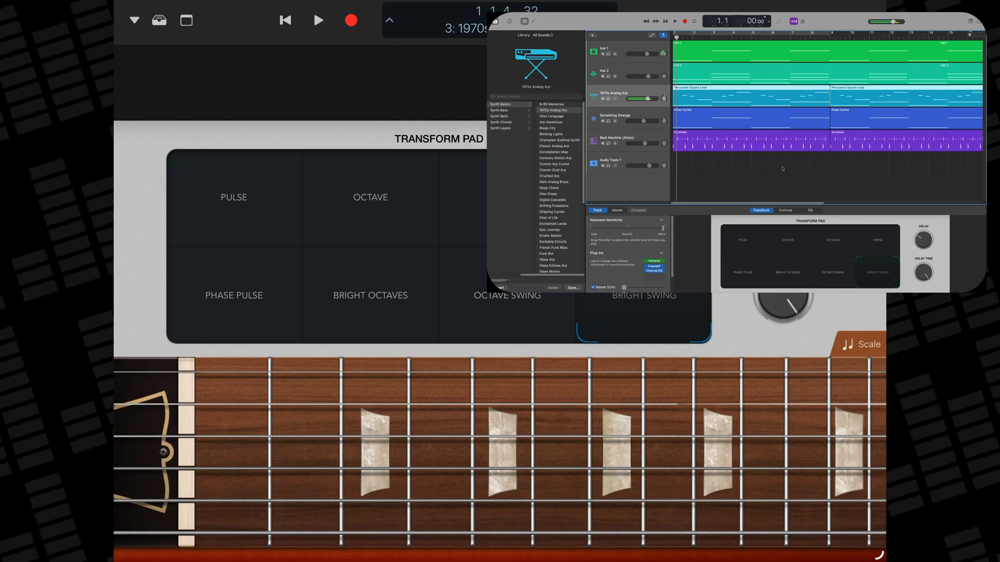
{"action": "left_click", "coordinate": [134, 20]}
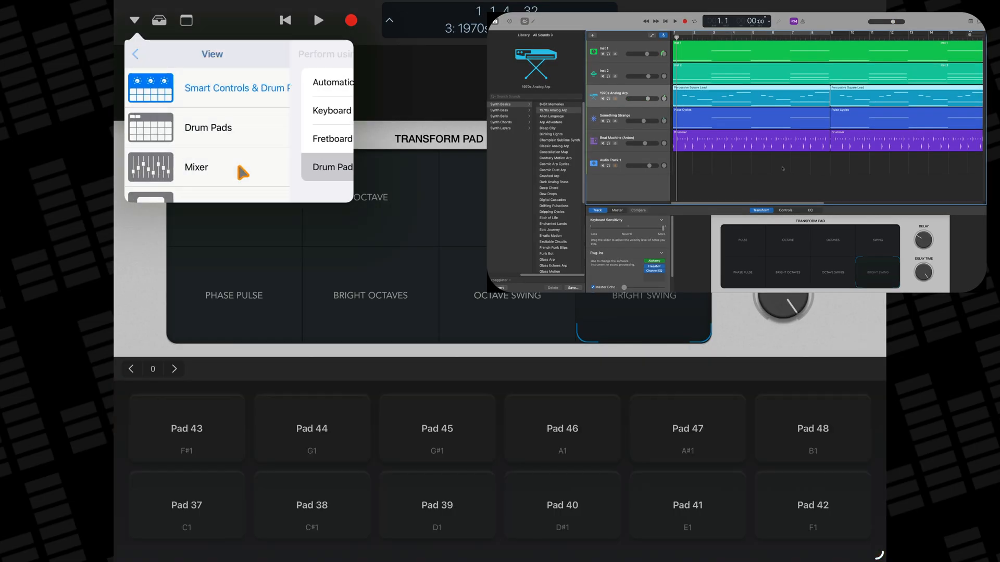
{"action": "left_click", "coordinate": [437, 428]}
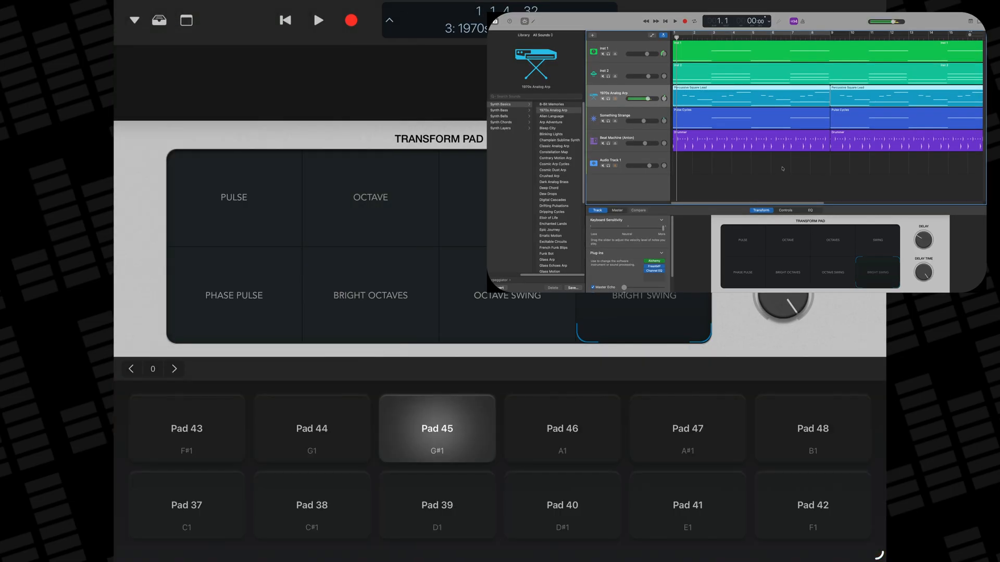
Switch the arp Transform Pad from Bright Swing to the Octave pattern.
{"action": "left_click", "coordinate": [813, 506]}
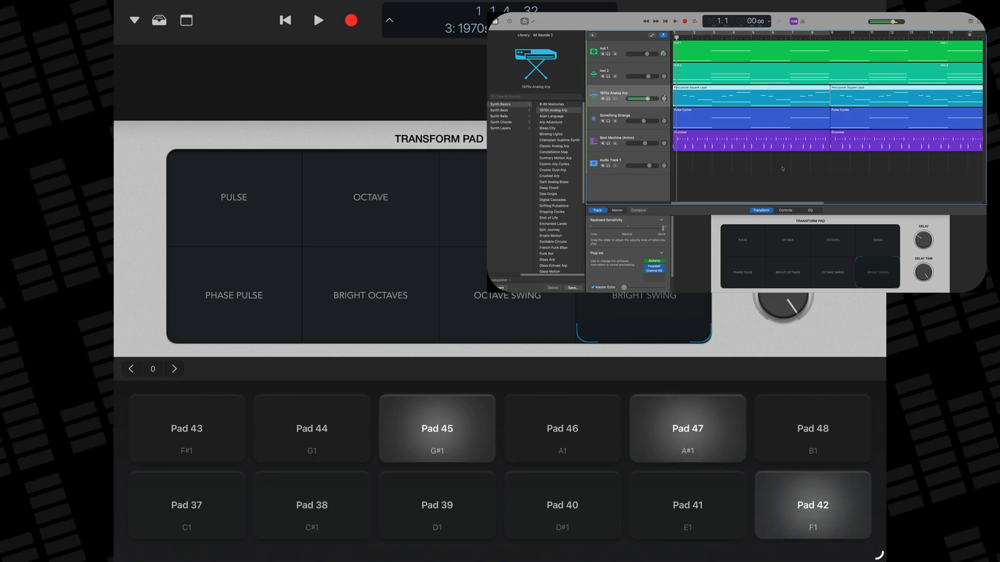
{"action": "left_click", "coordinate": [370, 197]}
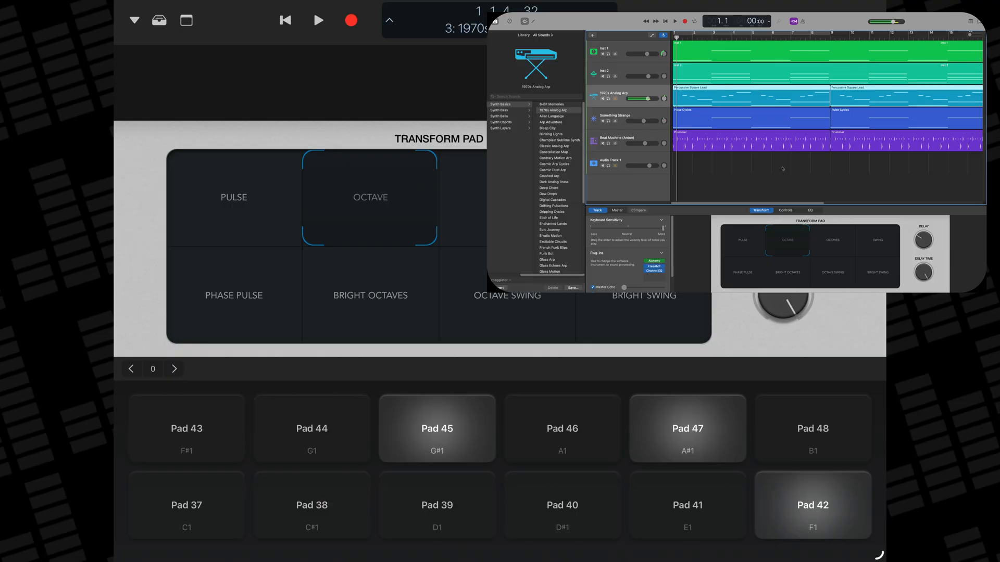
{"action": "left_click", "coordinate": [134, 20]}
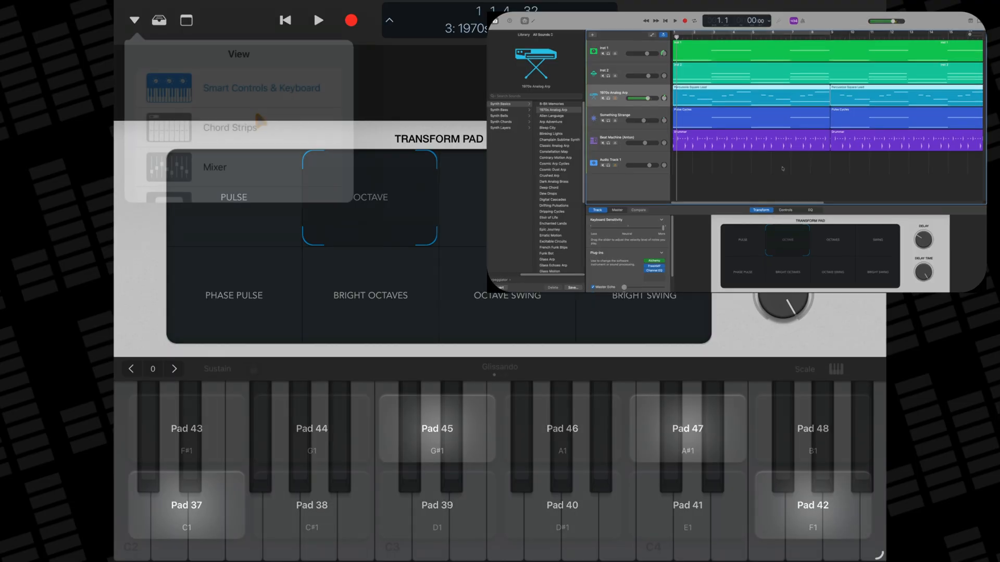
Show the chord strips, play a chord, then move to audio track 6's compressor controls.
{"action": "left_click", "coordinate": [230, 127]}
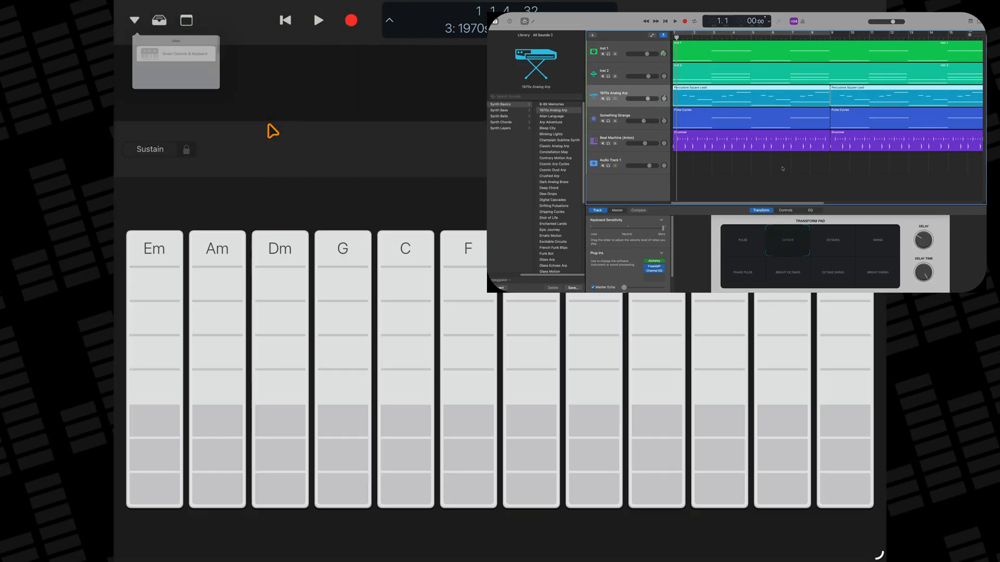
{"action": "left_click", "coordinate": [468, 248]}
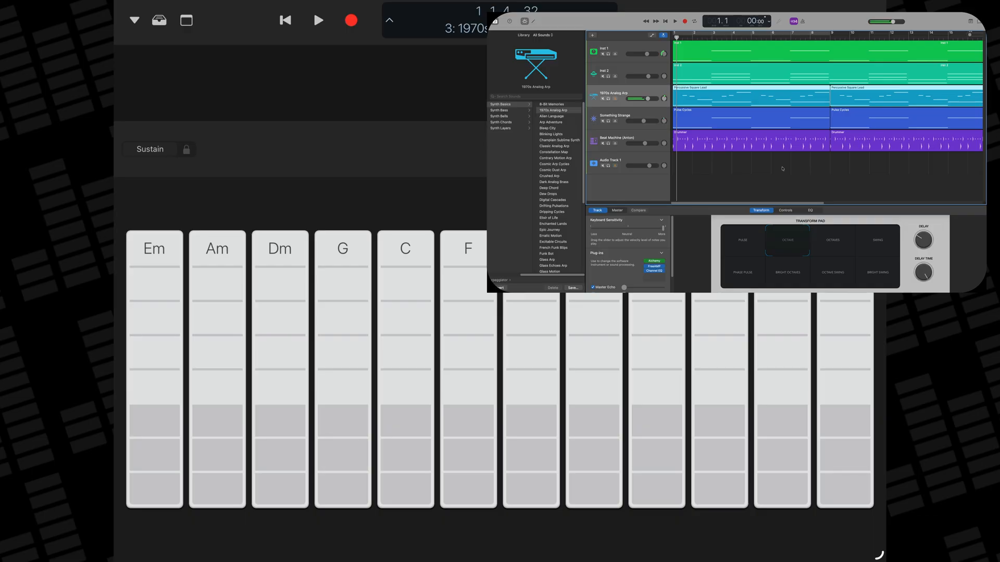
{"action": "left_click", "coordinate": [134, 20]}
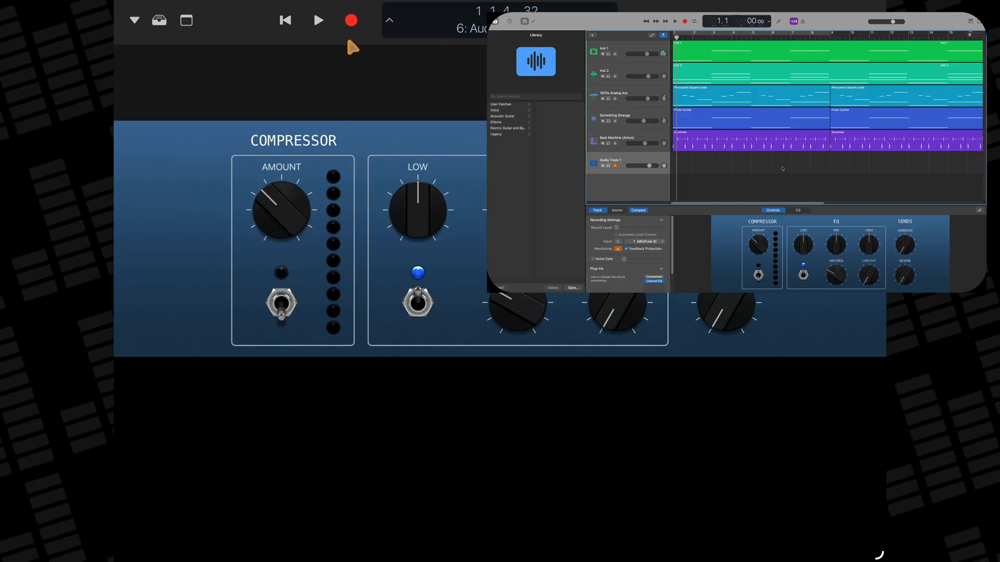
{"action": "mouse_move", "coordinate": [377, 84]}
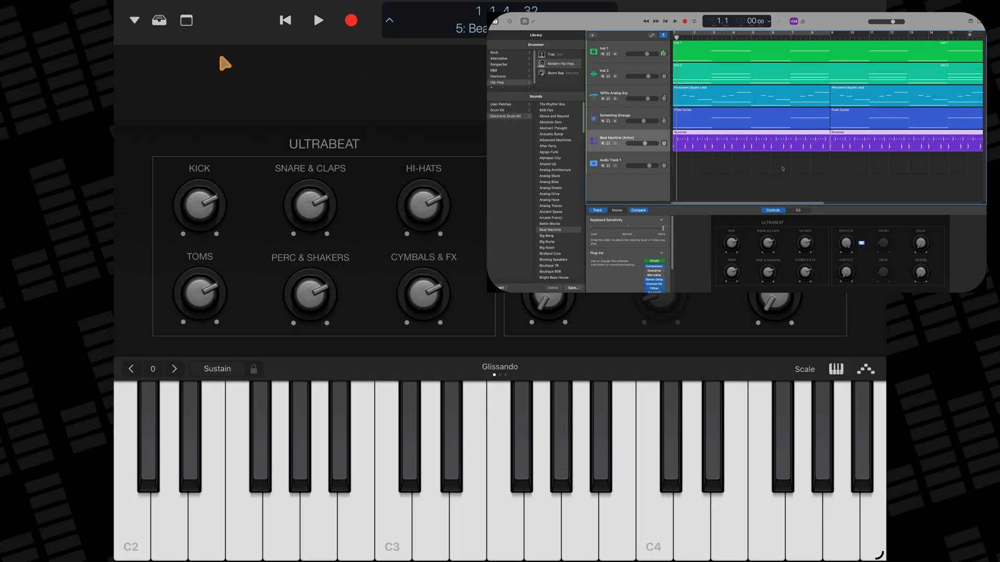
Switch the Beat Machine track to drum pads and trigger the Kick 1 pad.
{"action": "left_click", "coordinate": [134, 20]}
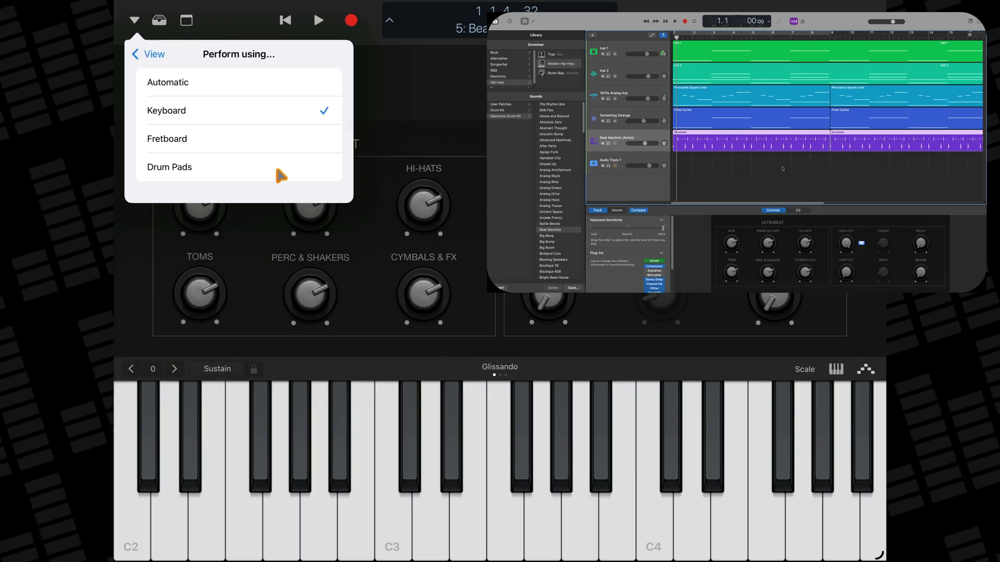
{"action": "left_click", "coordinate": [168, 167]}
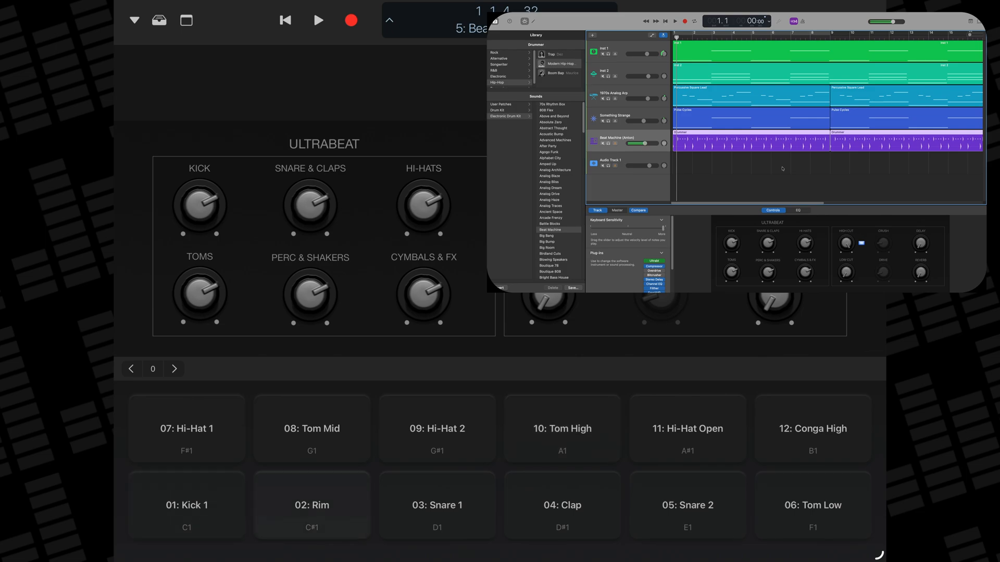
{"action": "left_click", "coordinate": [186, 505]}
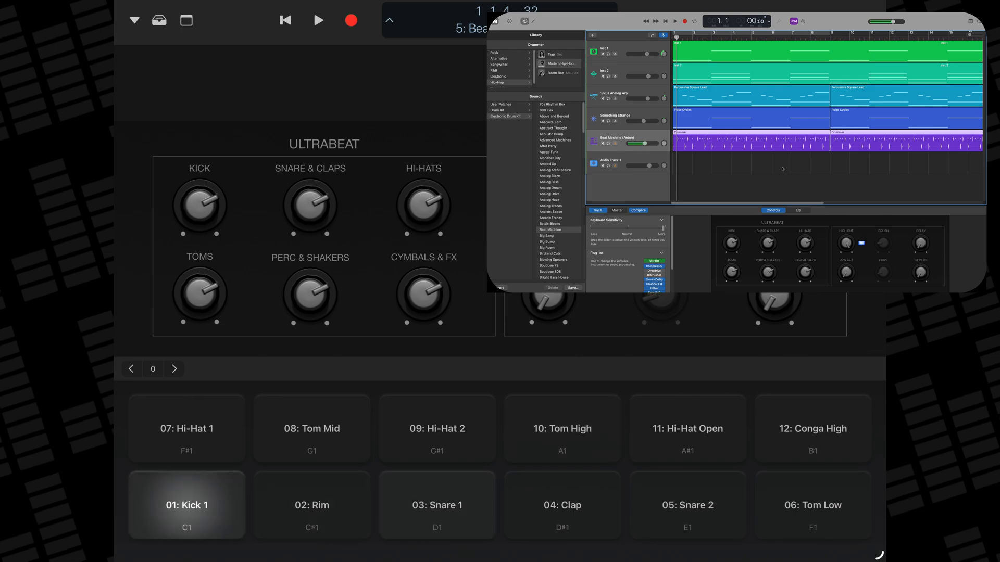
{"action": "left_click", "coordinate": [134, 20]}
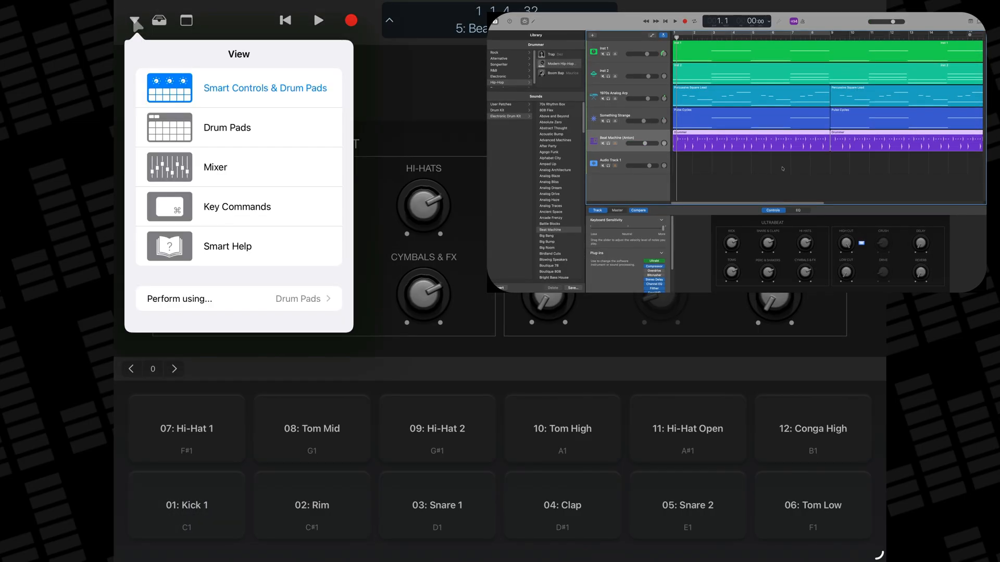
Play the song in the mixer, solo then unsolo Inst 1, and adjust the 1970s arp volume.
{"action": "left_click", "coordinate": [215, 167]}
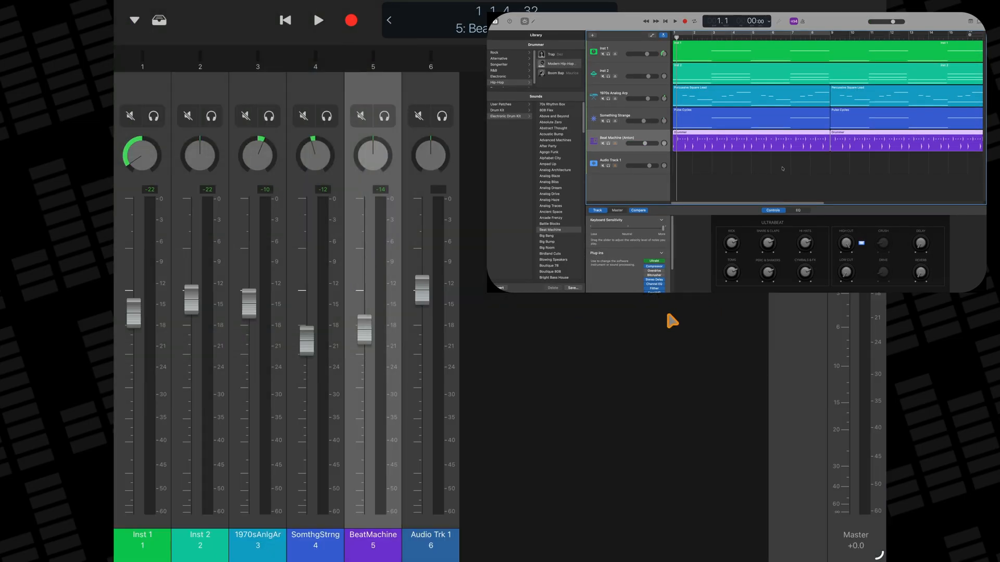
{"action": "left_click", "coordinate": [318, 20]}
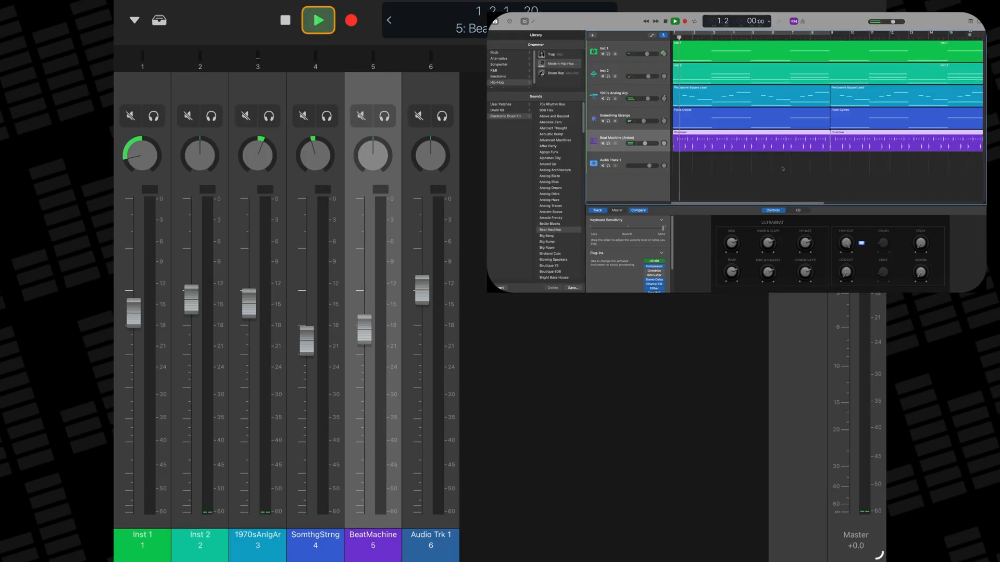
{"action": "left_click", "coordinate": [318, 20]}
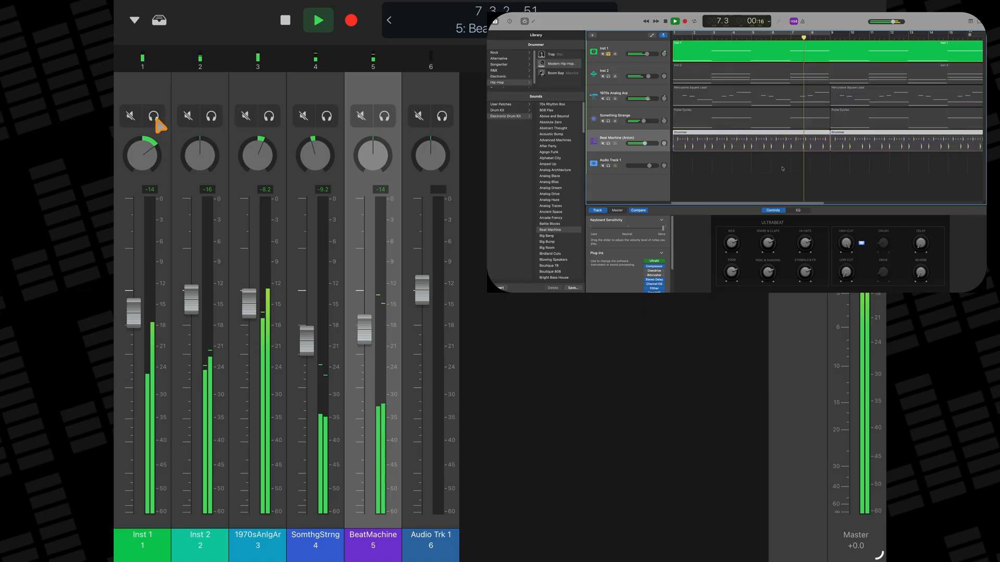
{"action": "left_click", "coordinate": [153, 116]}
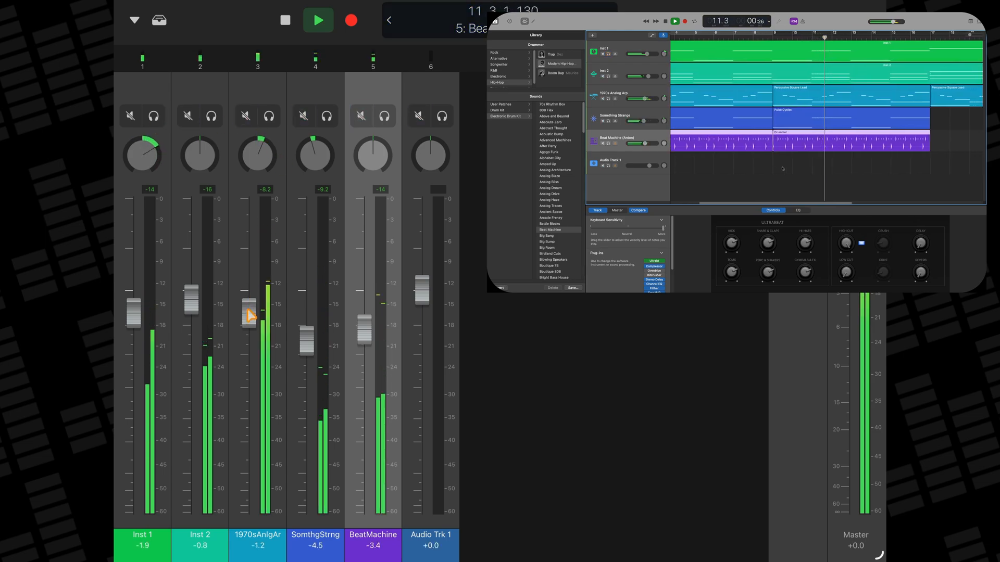
{"action": "left_click_drag", "start_coordinate": [249, 313], "coordinate": [252, 459]}
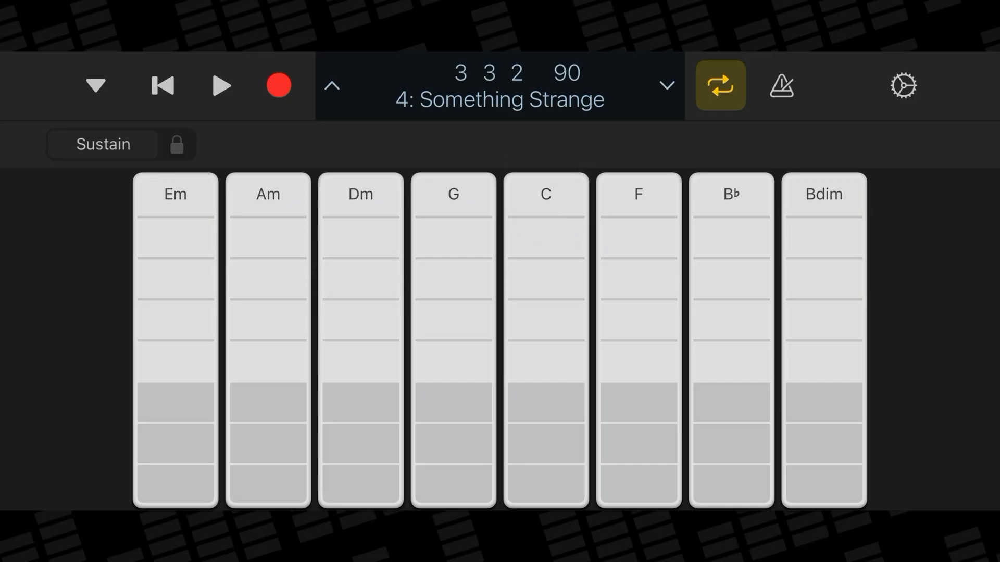
Play a chord from the strips, then drag the Something Strange fader in the mixer.
{"action": "left_click", "coordinate": [94, 85]}
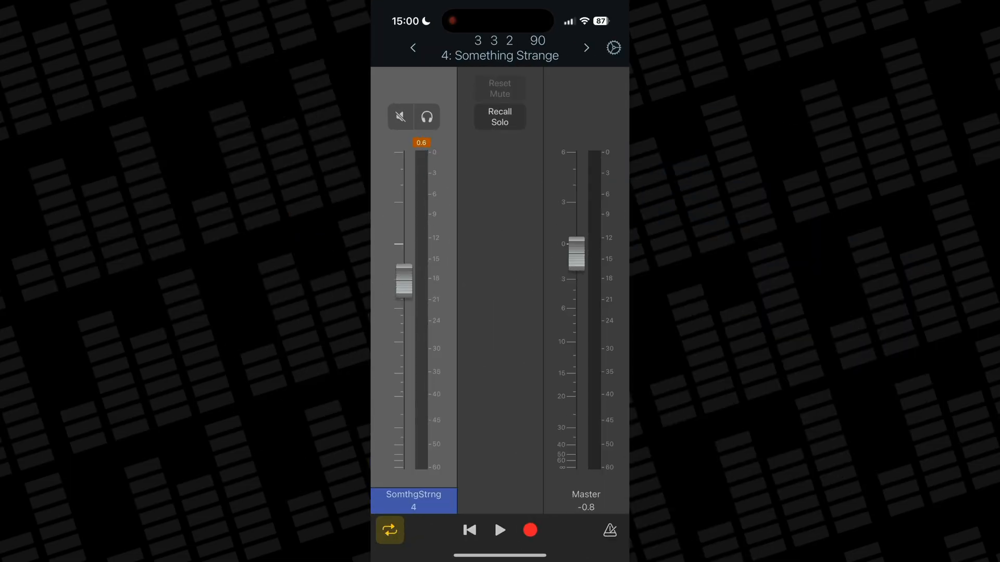
{"action": "left_click_drag", "start_coordinate": [403, 283], "coordinate": [403, 309]}
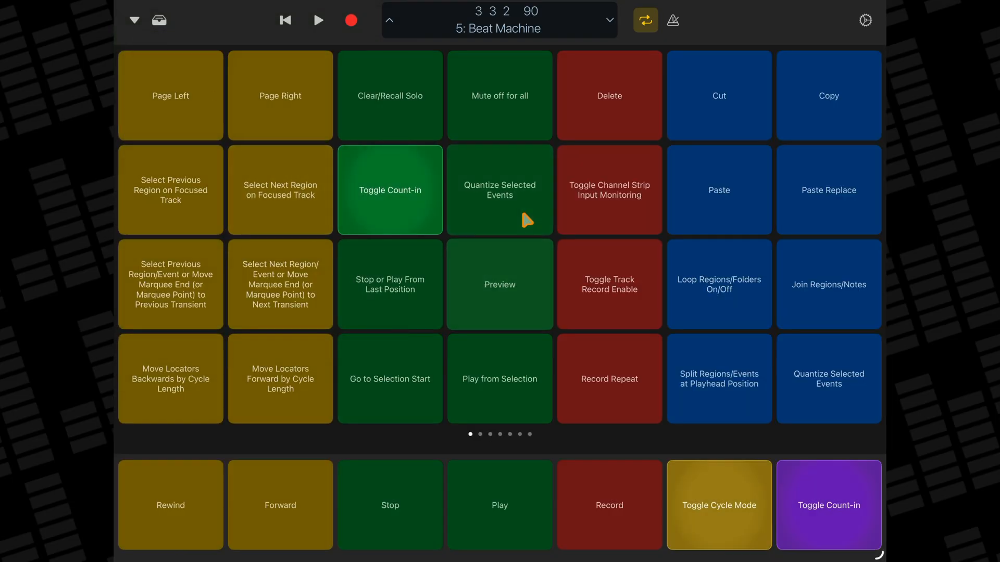
Switch the view to Smart Help to show the GarageBand User Guide.
{"action": "left_click", "coordinate": [134, 20]}
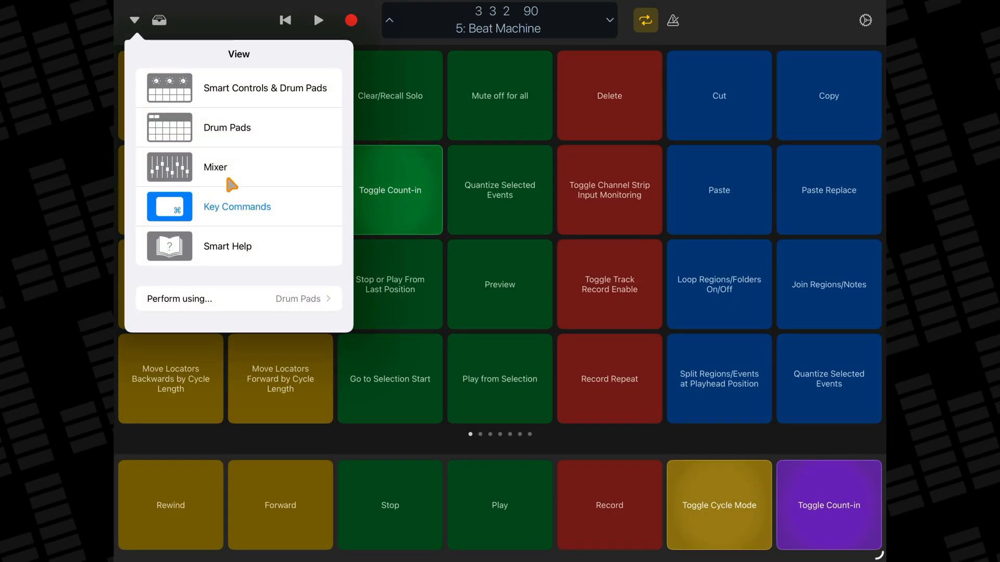
{"action": "left_click", "coordinate": [227, 246]}
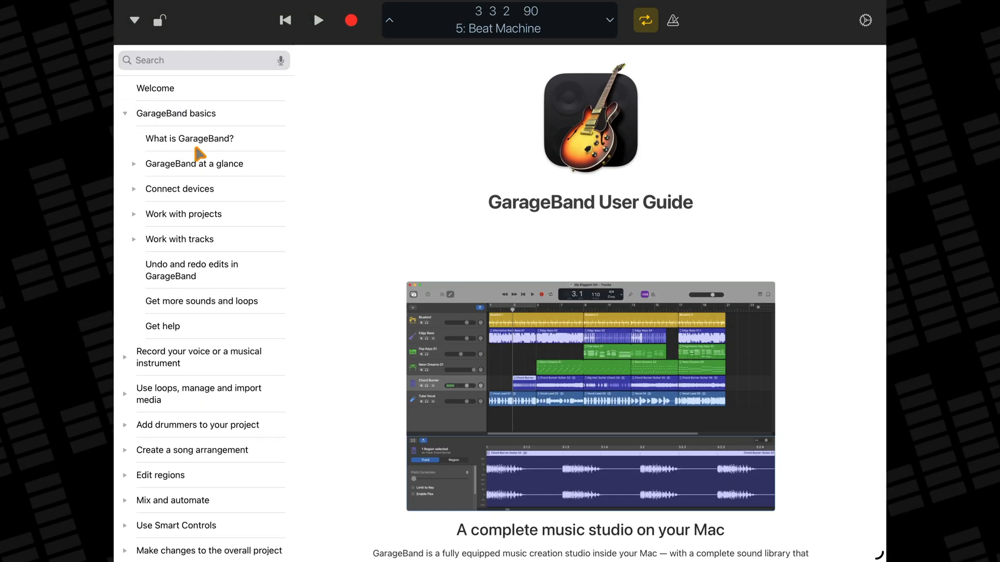
Expand GarageBand at a glance and step through the main window, Tracks area and Smart Controls articles.
{"action": "left_click", "coordinate": [194, 163]}
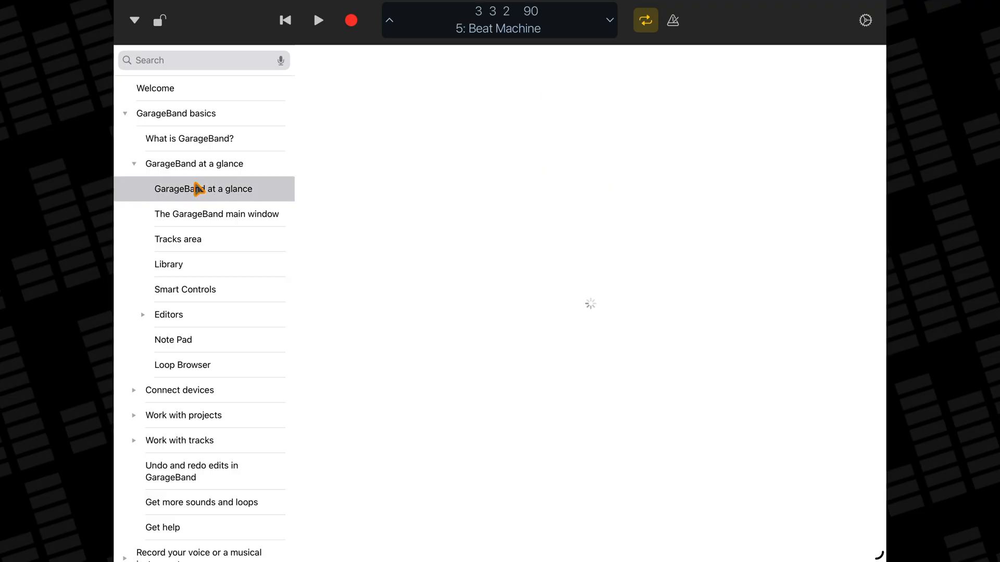
{"action": "left_click", "coordinate": [217, 214]}
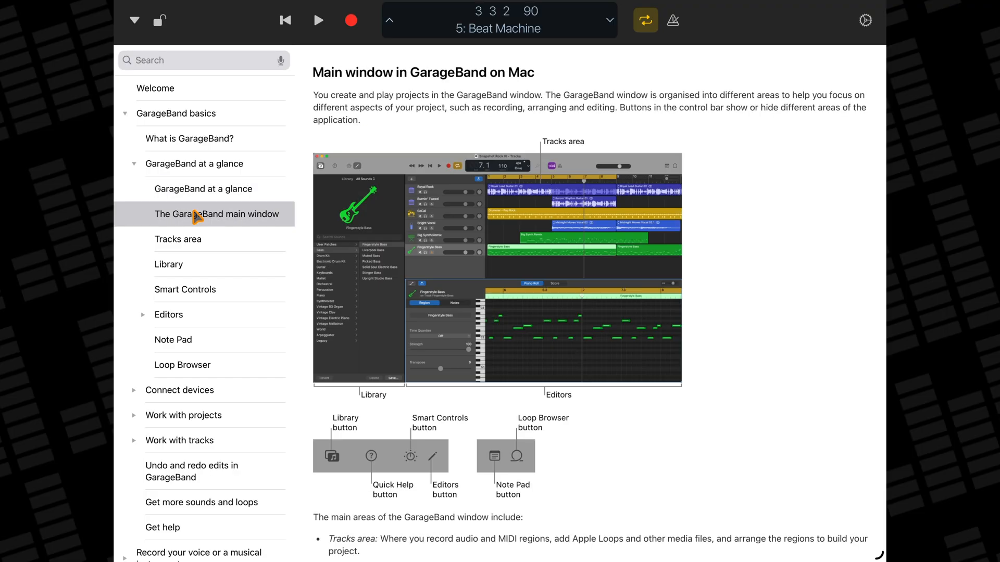
{"action": "scroll", "scroll_direction": "down", "scroll_amount": 3}
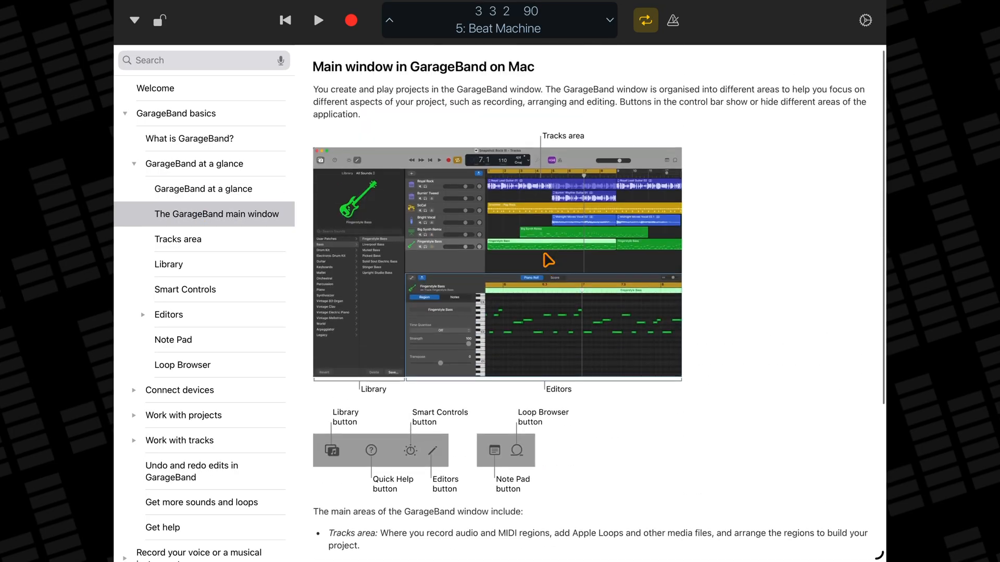
{"action": "left_click", "coordinate": [179, 239]}
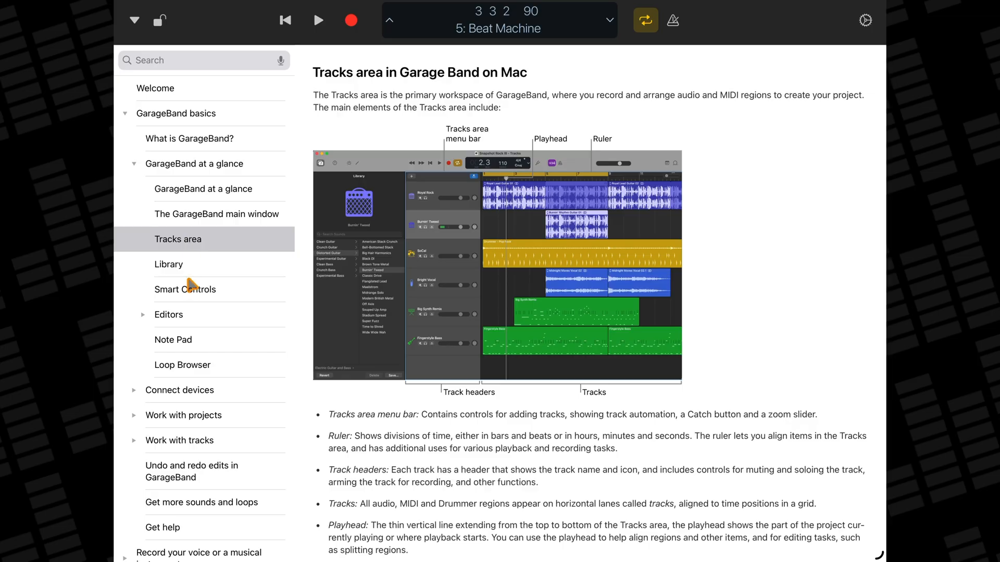
{"action": "left_click", "coordinate": [185, 289]}
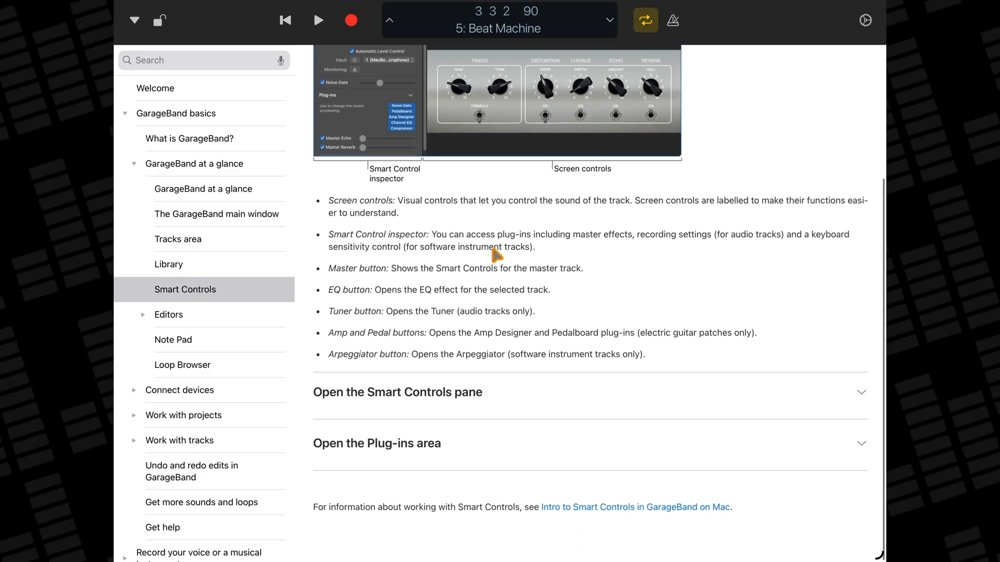